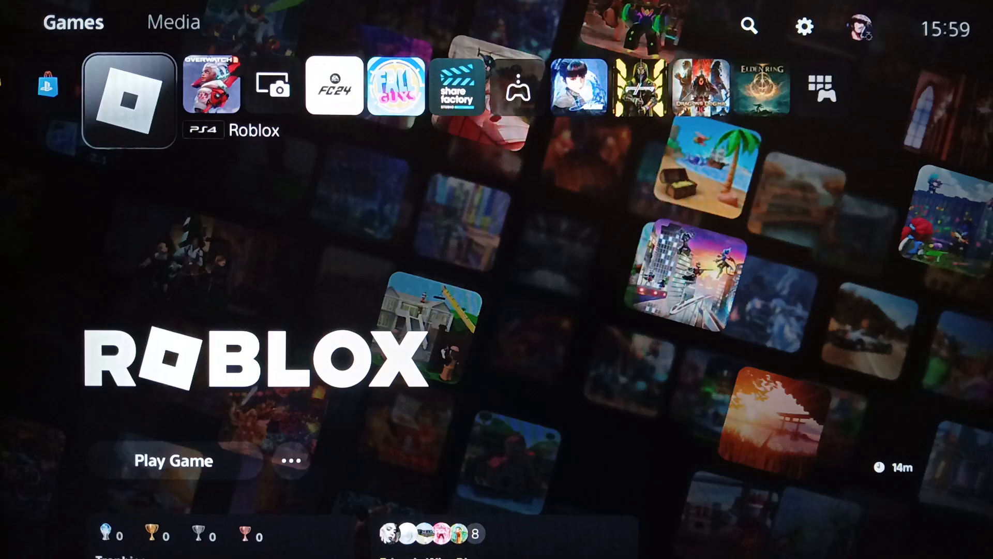
- Browse the games row and library, then bring up the PlayStation Plus overview tile
left_click(824, 89)
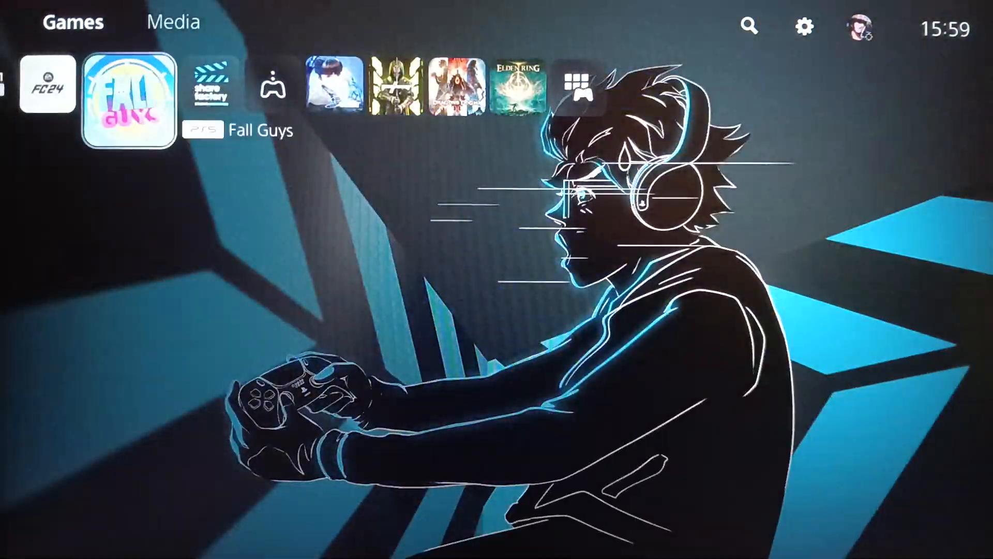
scroll("right", 3)
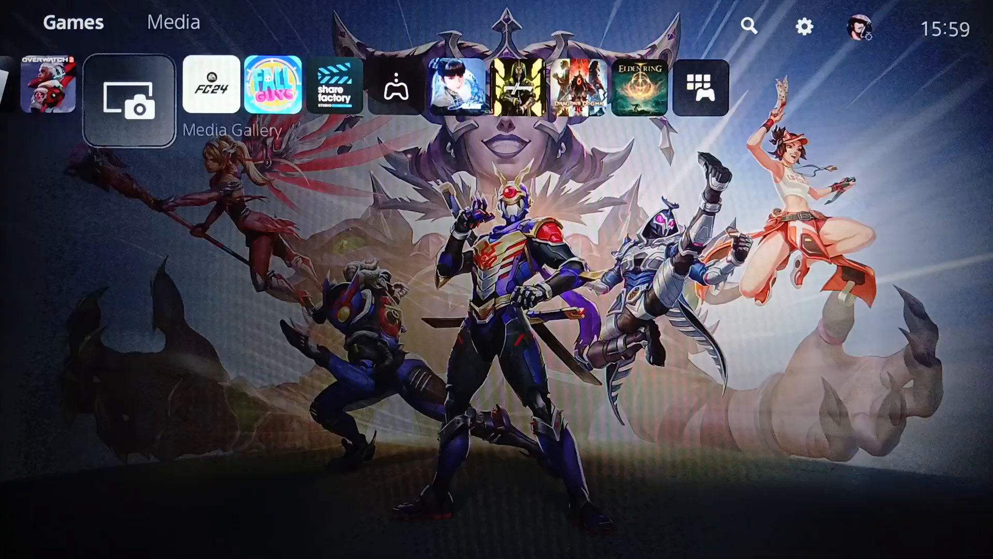
left_click(700, 86)
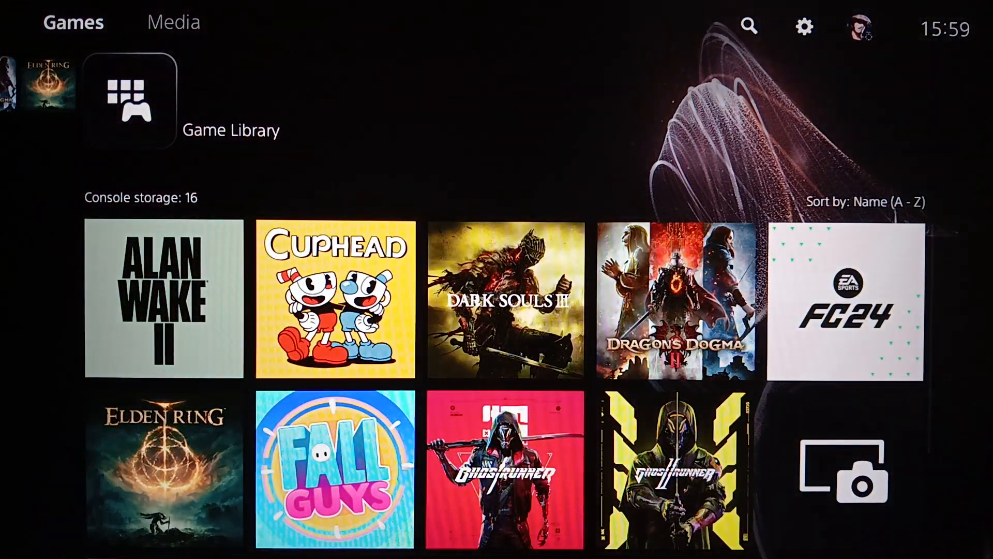
left_click(129, 101)
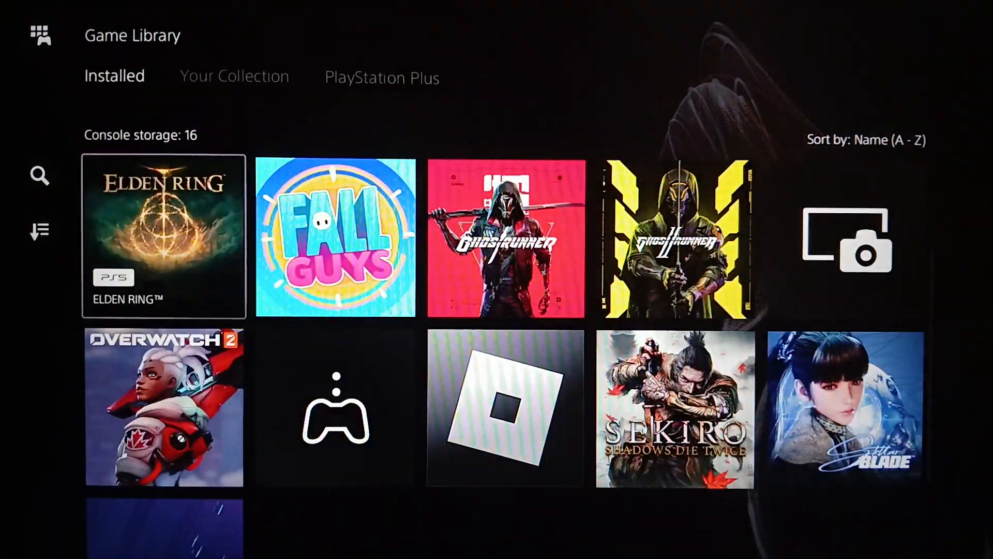
scroll("up", 3)
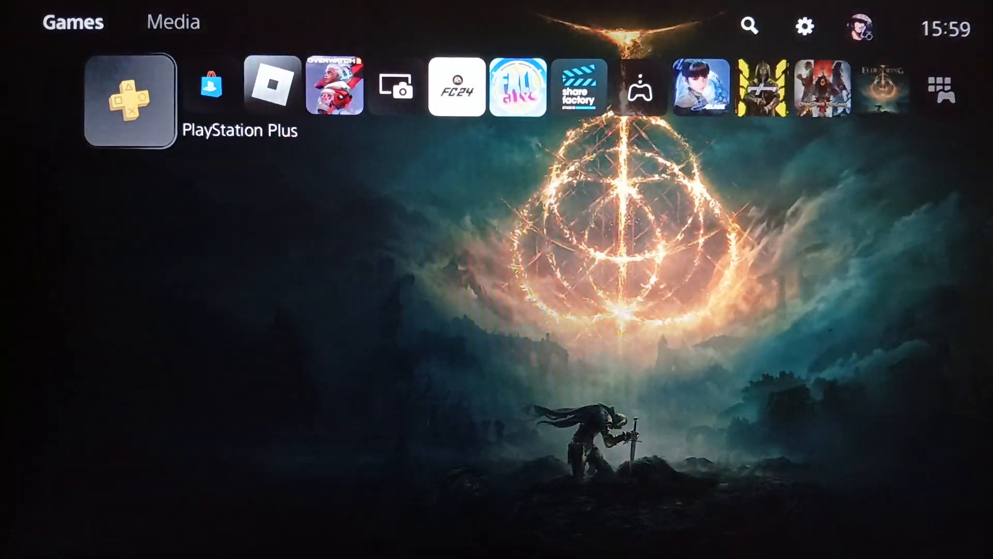
left_click(129, 101)
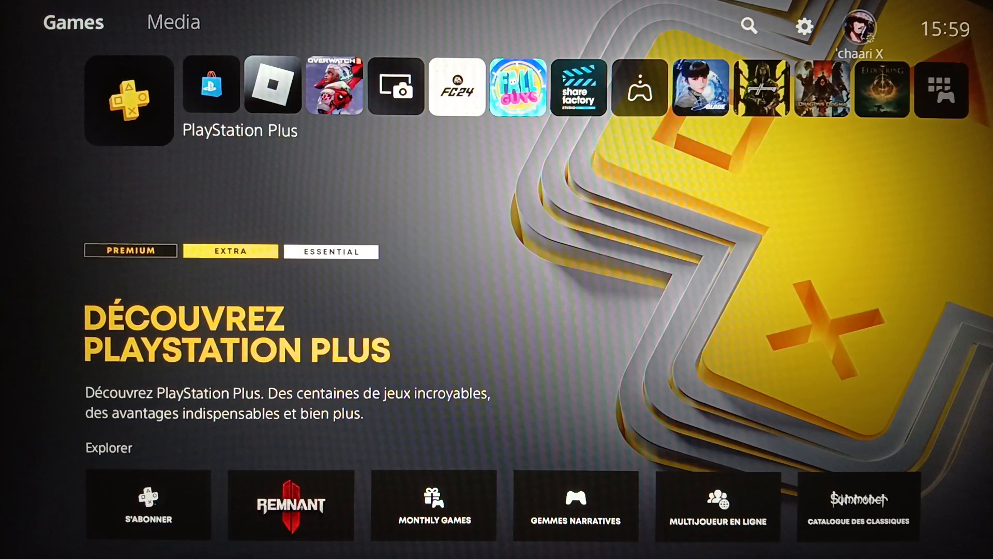
mouse_move(804, 26)
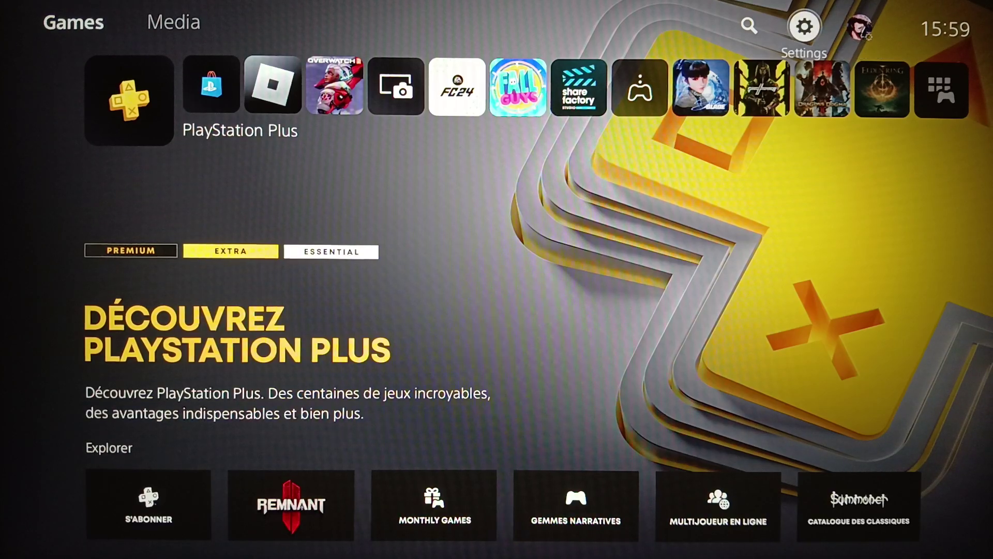
- Open the gear Settings menu and go to Users and Accounts
left_click(804, 26)
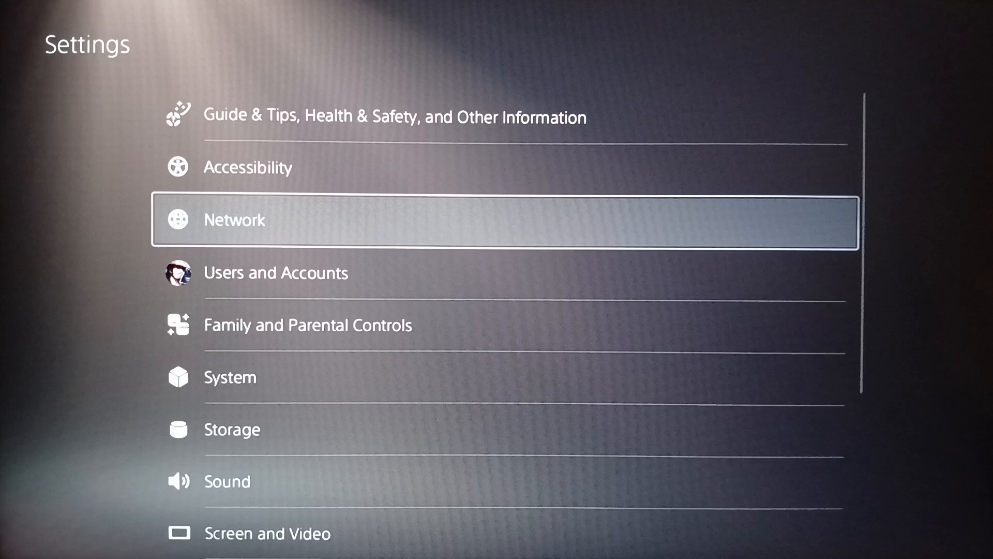
key("up")
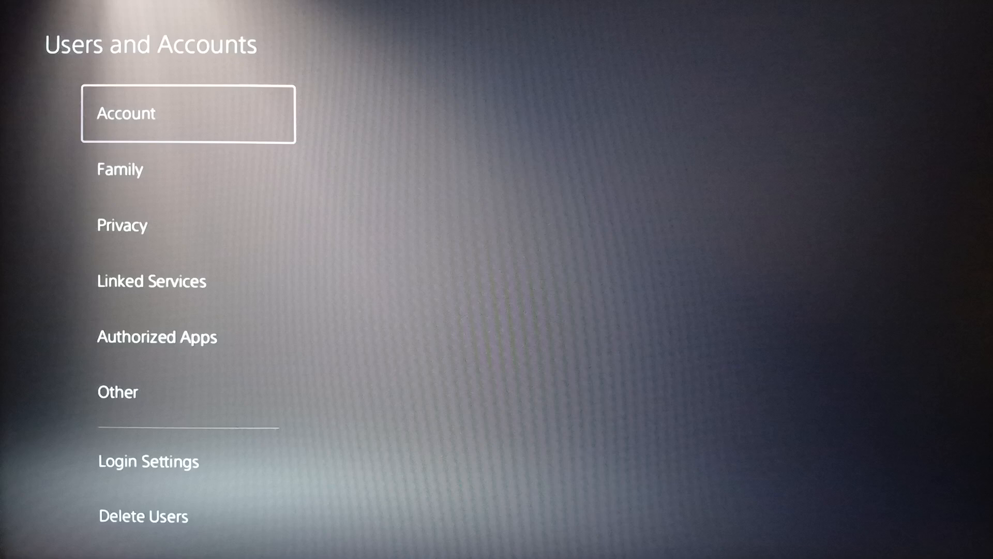
- Look through Linked Services, Authorized Apps and Delete Users, then open Account Security
left_click(188, 113)
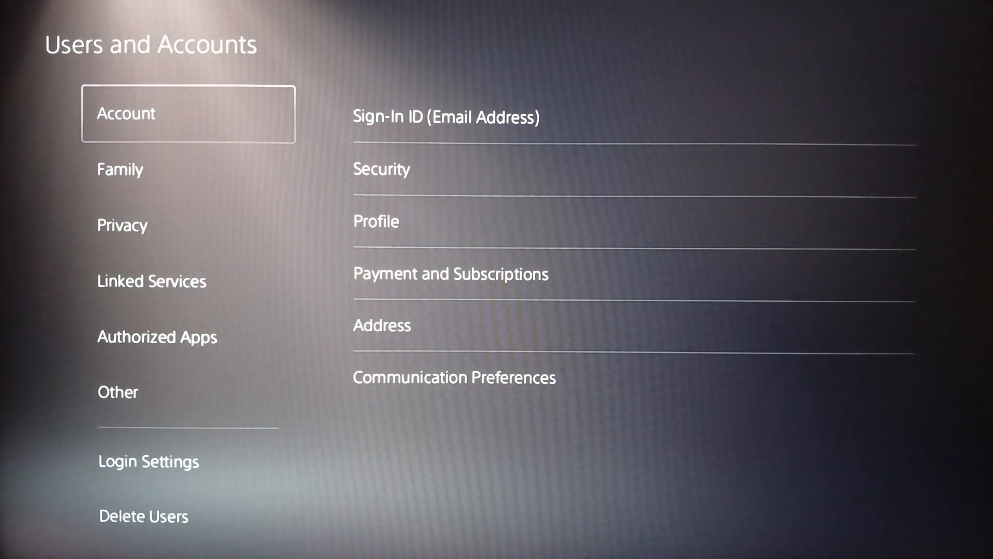
left_click(151, 281)
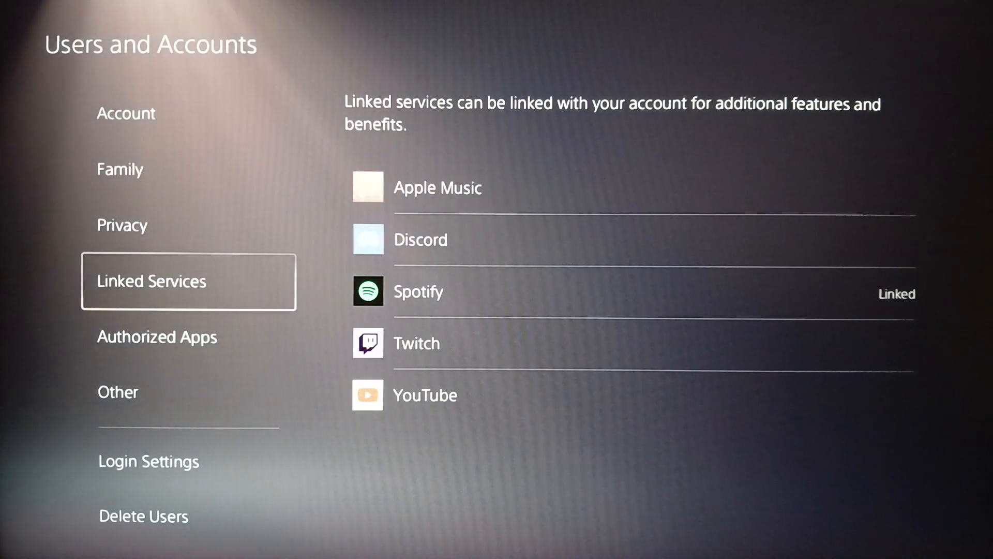
left_click(156, 336)
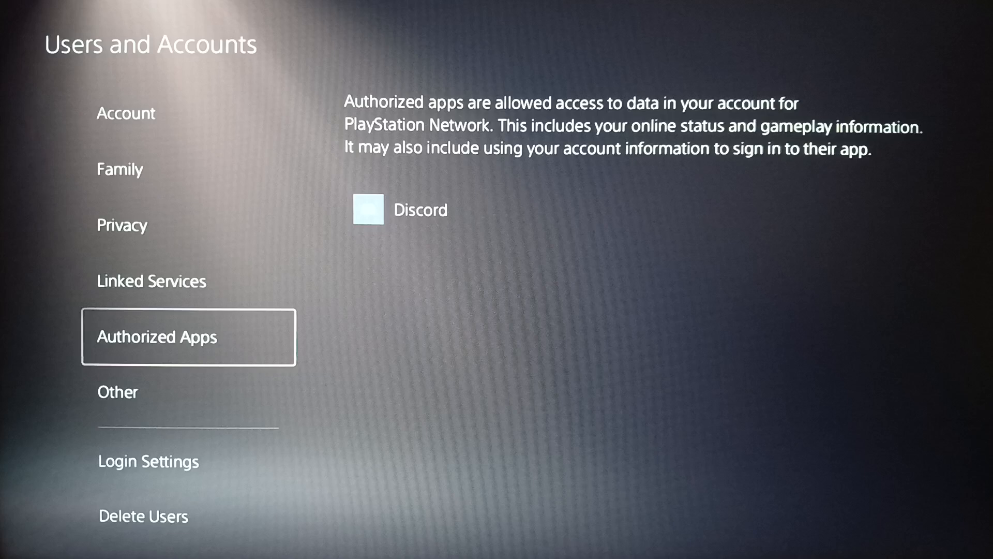
left_click(142, 517)
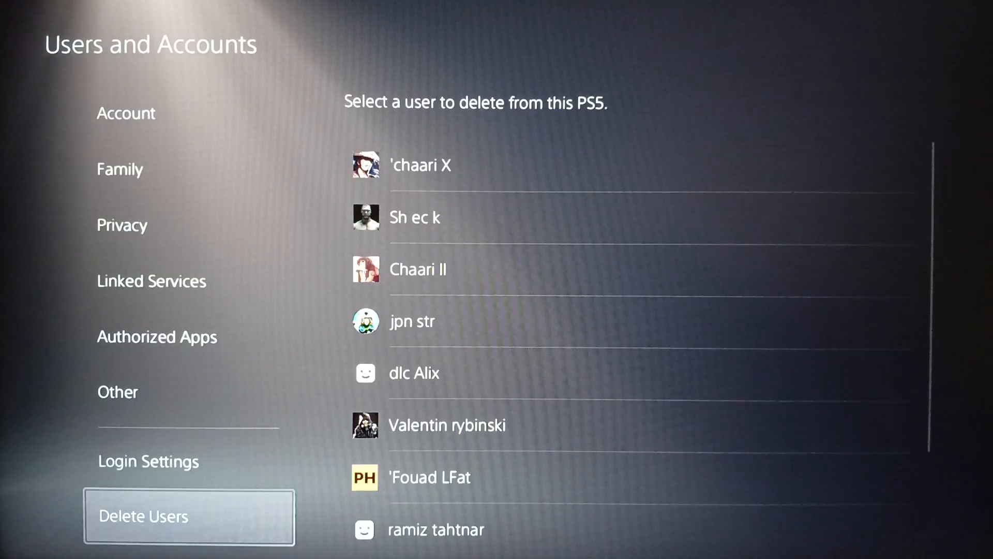
left_click(125, 114)
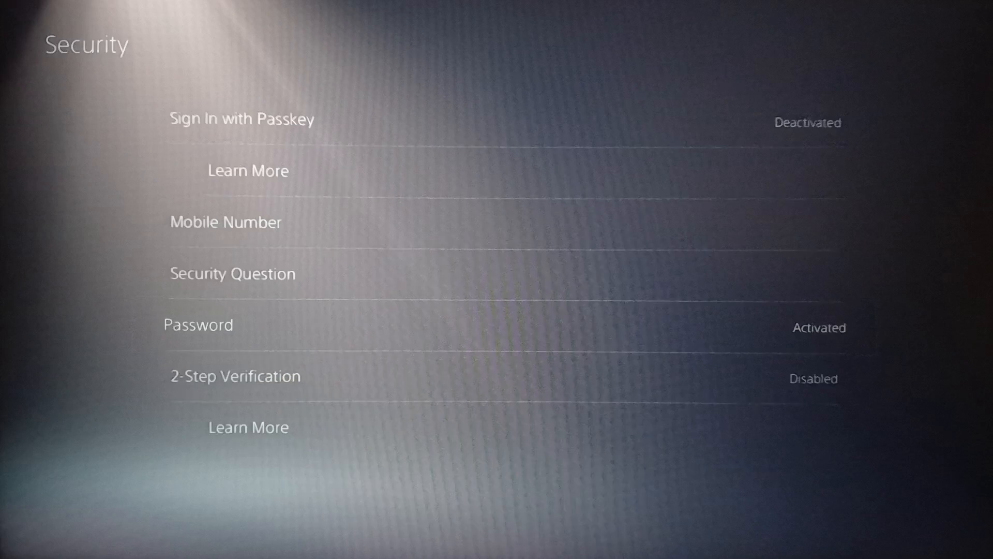
- Select Password on the Security page and move down to the form's OK button
left_click(197, 324)
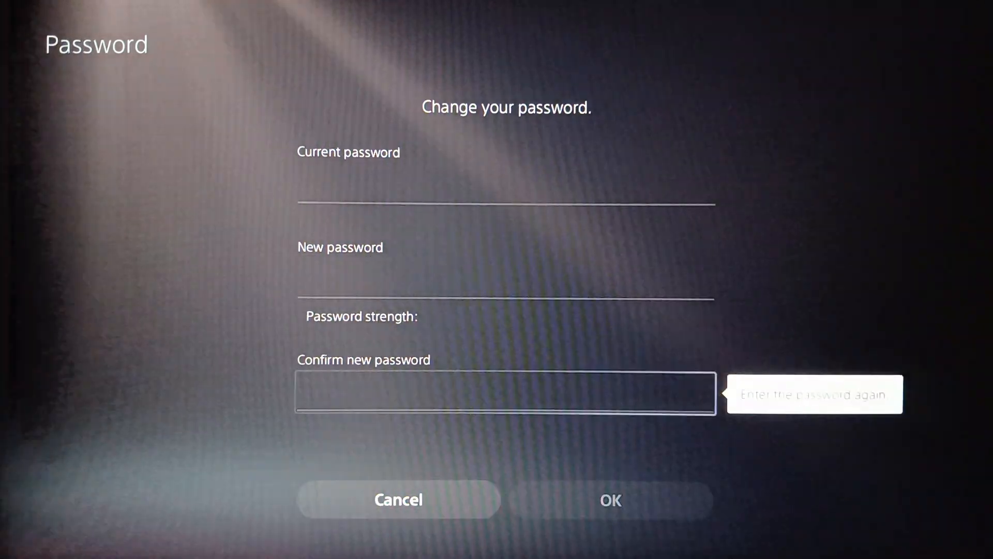
left_click(610, 499)
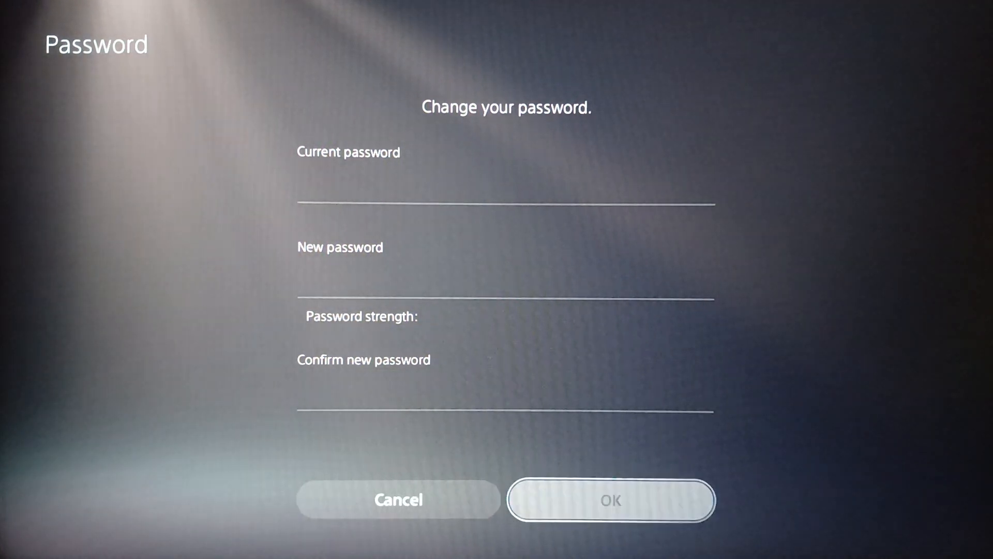